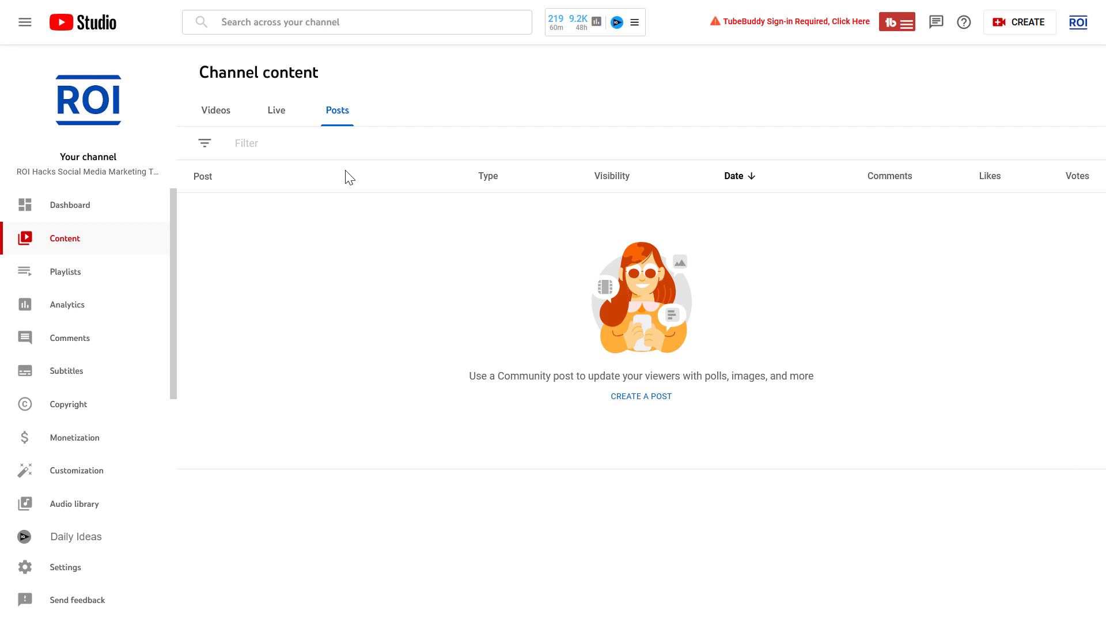
mouse_move(499, 462)
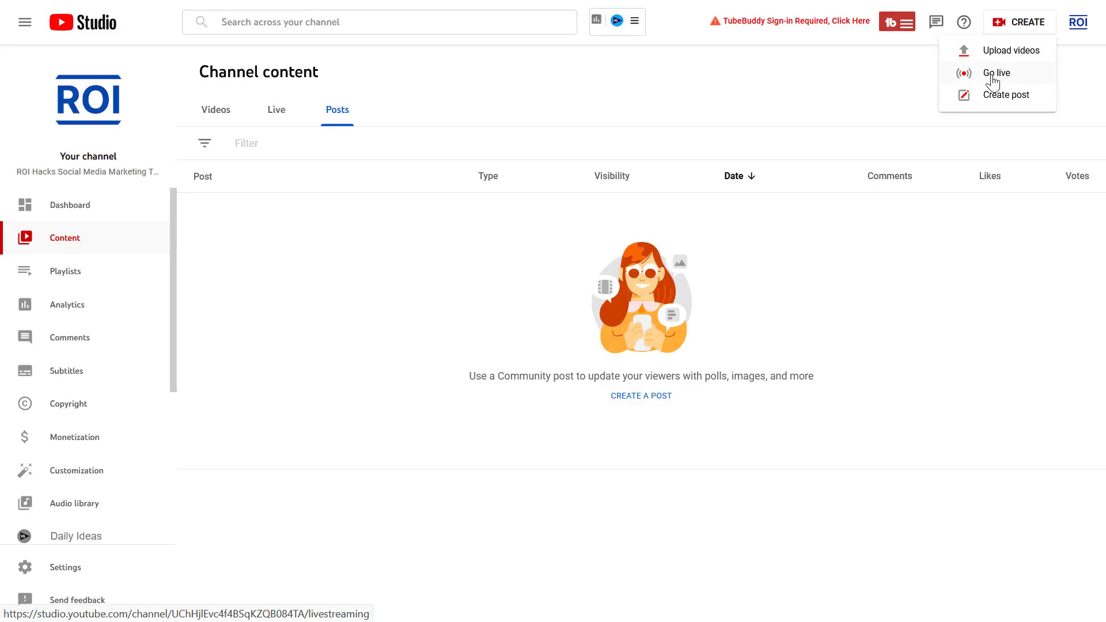
mouse_move(997, 99)
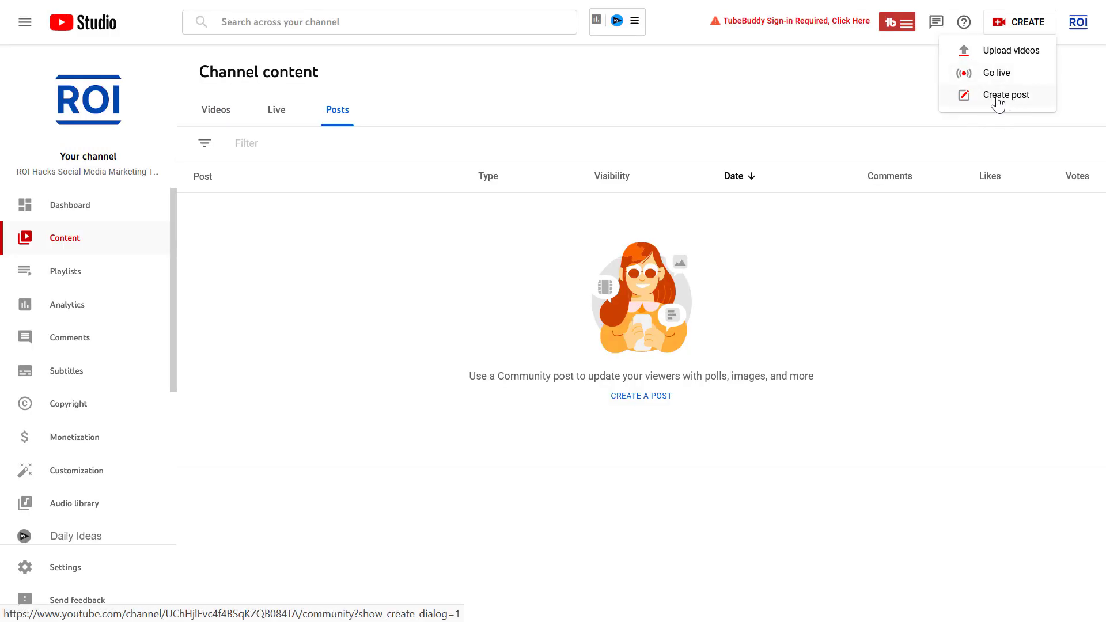
Start a new community post from the CREATE menu on the channel's Community tab.
left_click(1005, 94)
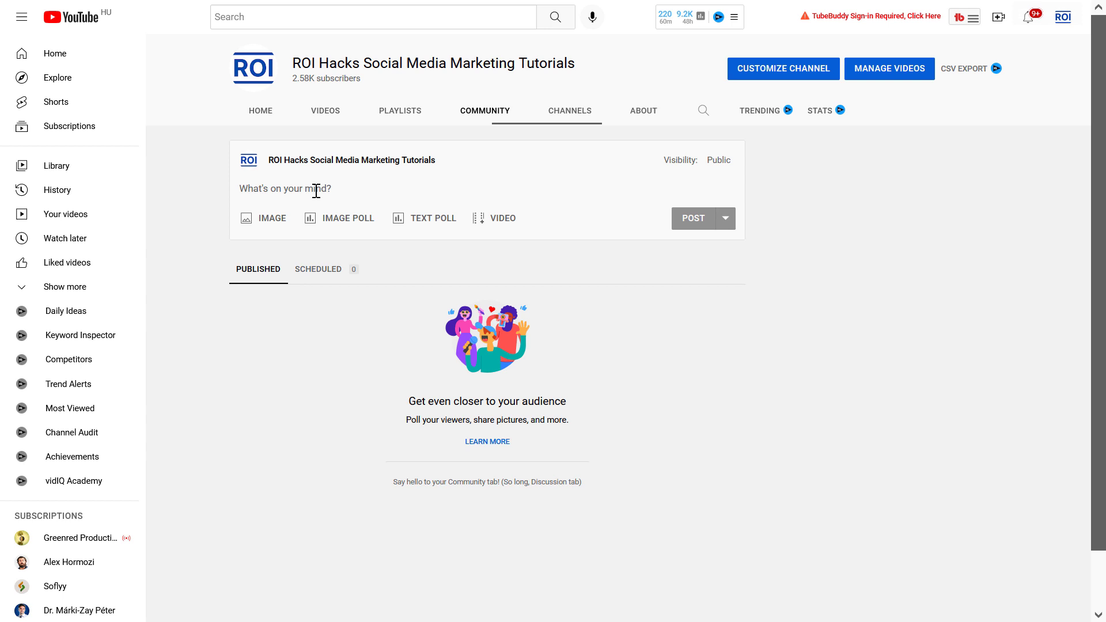
mouse_move(249, 221)
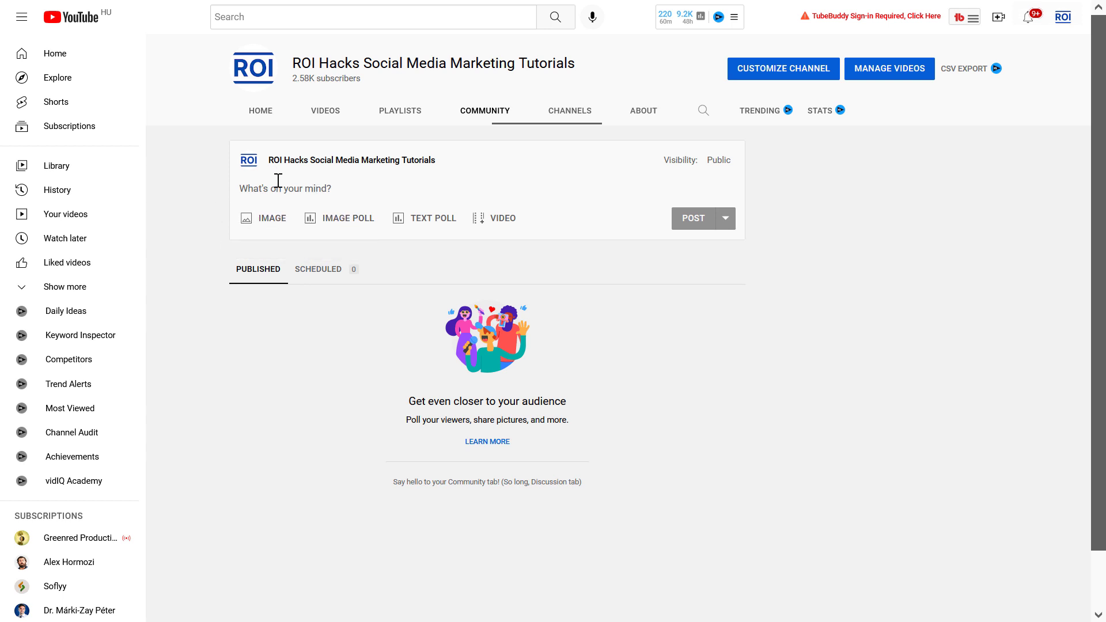
mouse_move(338, 218)
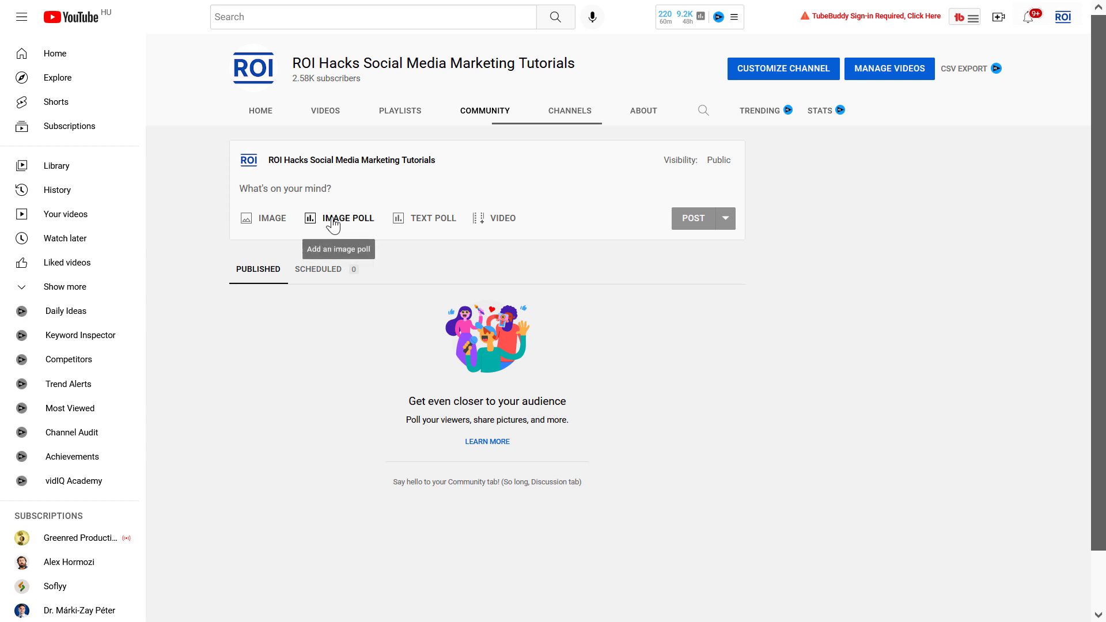
mouse_move(456, 232)
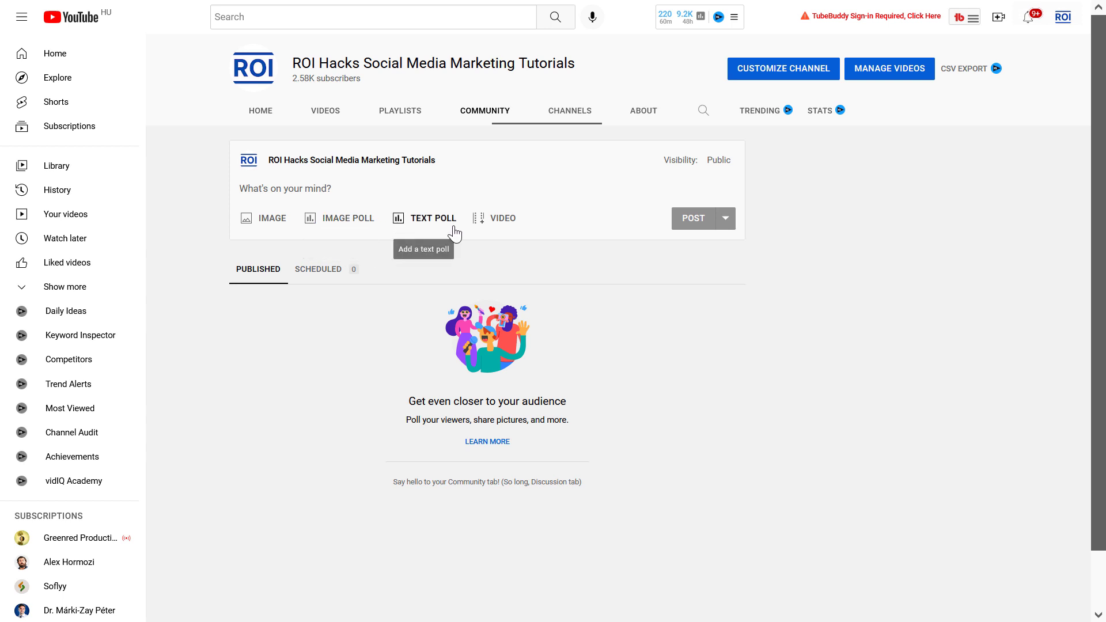
mouse_move(500, 234)
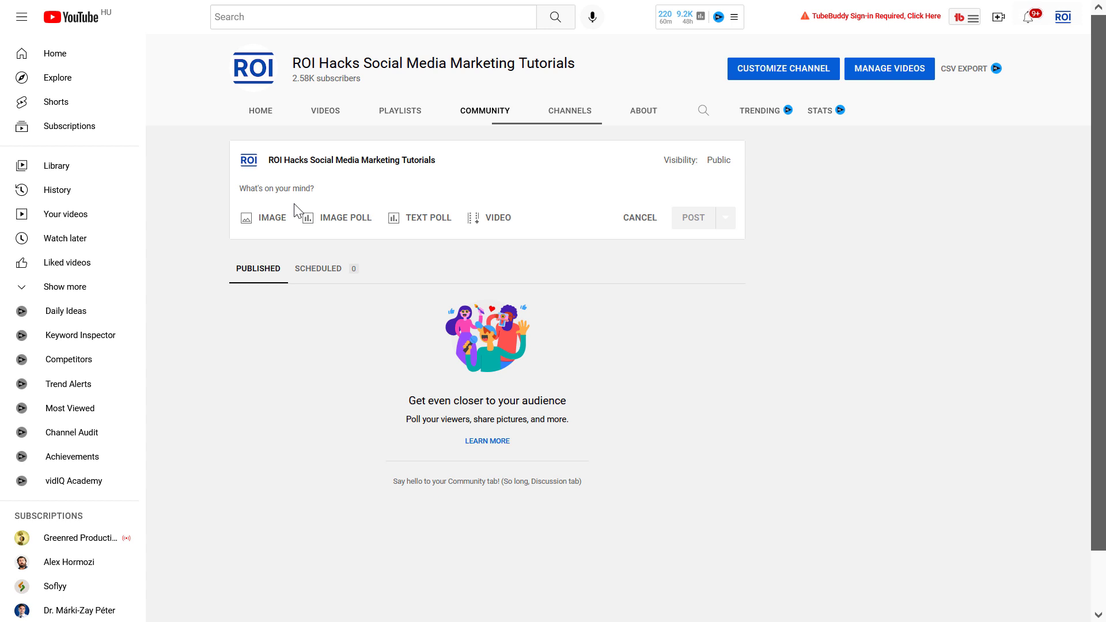
type("Appsumo lifetime deal on this social media scheduler and AI writer ends in 2 days. Claim it here and get save $2,500: https://bit.ly/aiwriter-ltd")
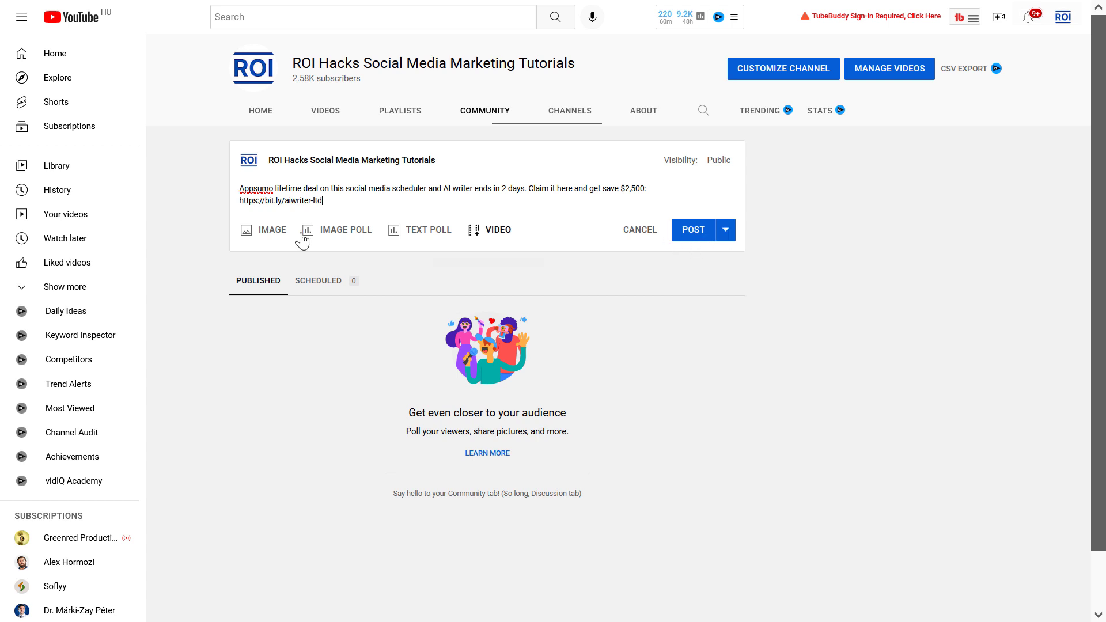
mouse_move(267, 248)
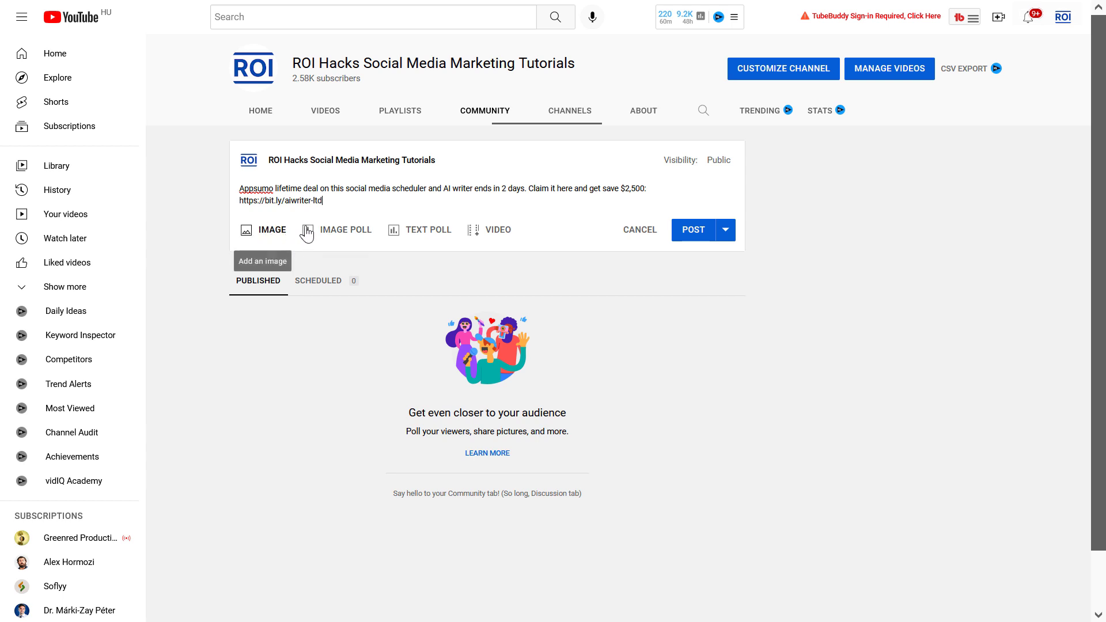
mouse_move(268, 238)
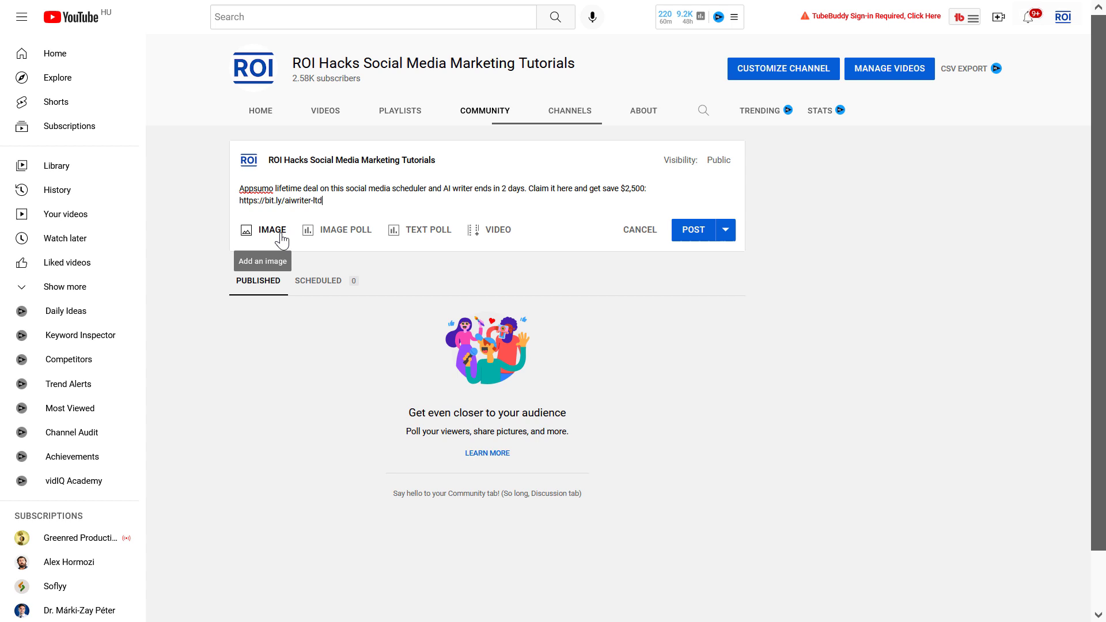
Attach the AI Writer & Scheduler lifetime deal promo image and reveal the scheduling options.
left_click(270, 229)
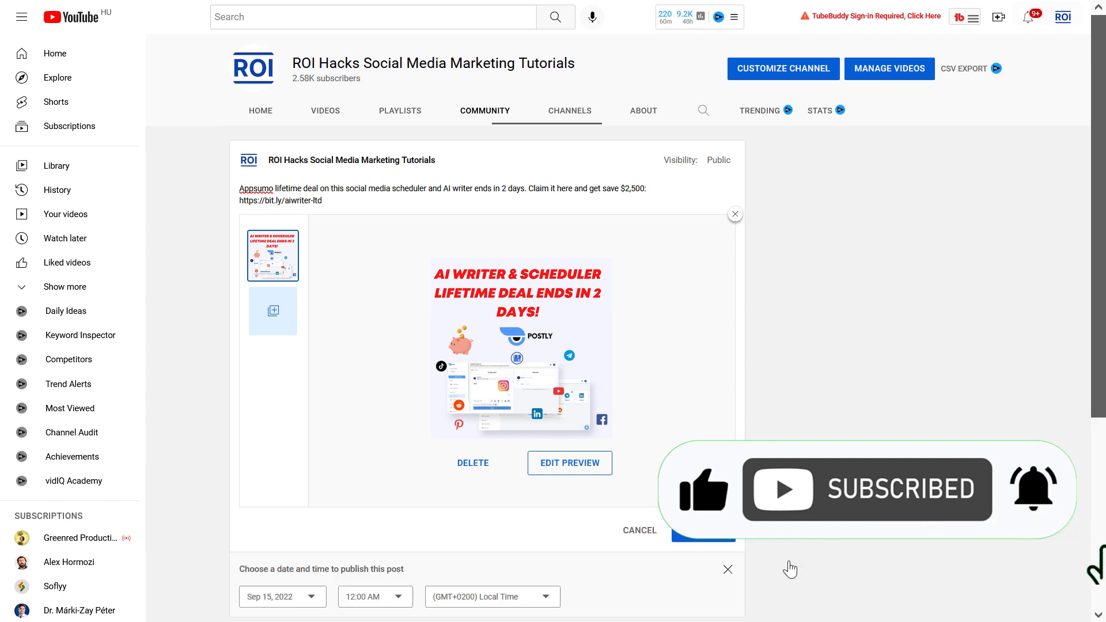
scroll("down", 3)
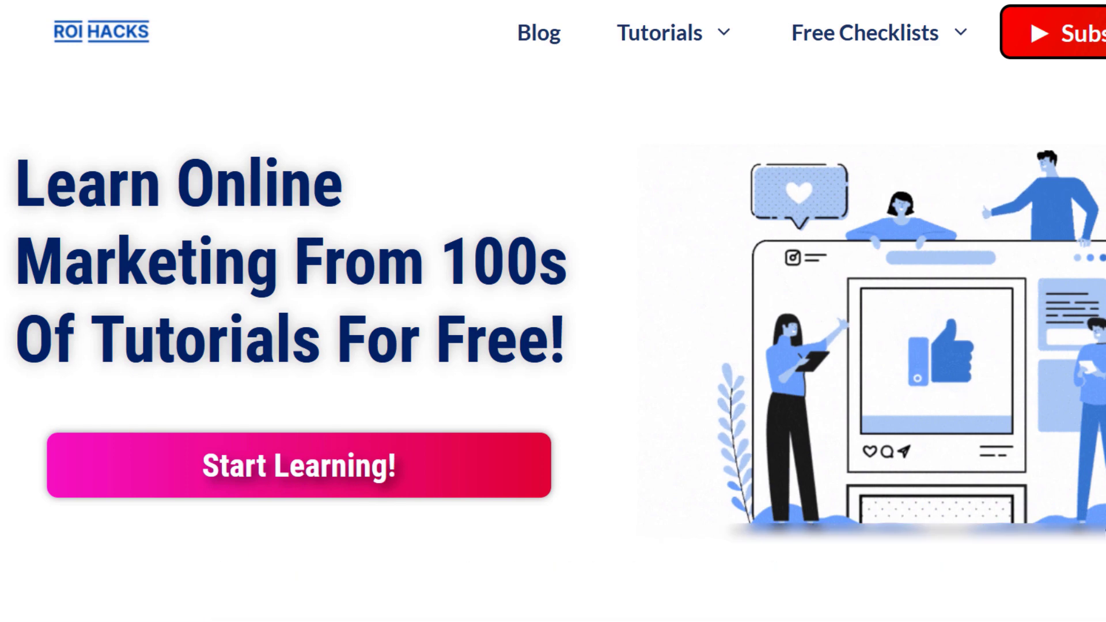
Scroll through the ROI Hacks homepage and a video description listing exclusive software deals.
scroll("down", 3)
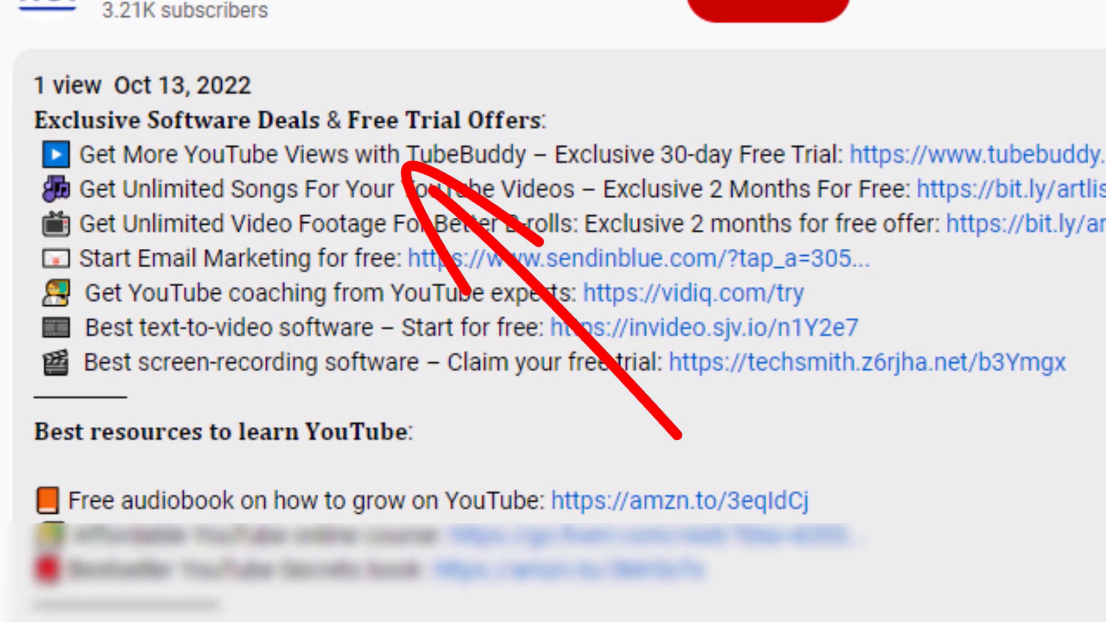
scroll("down", 3)
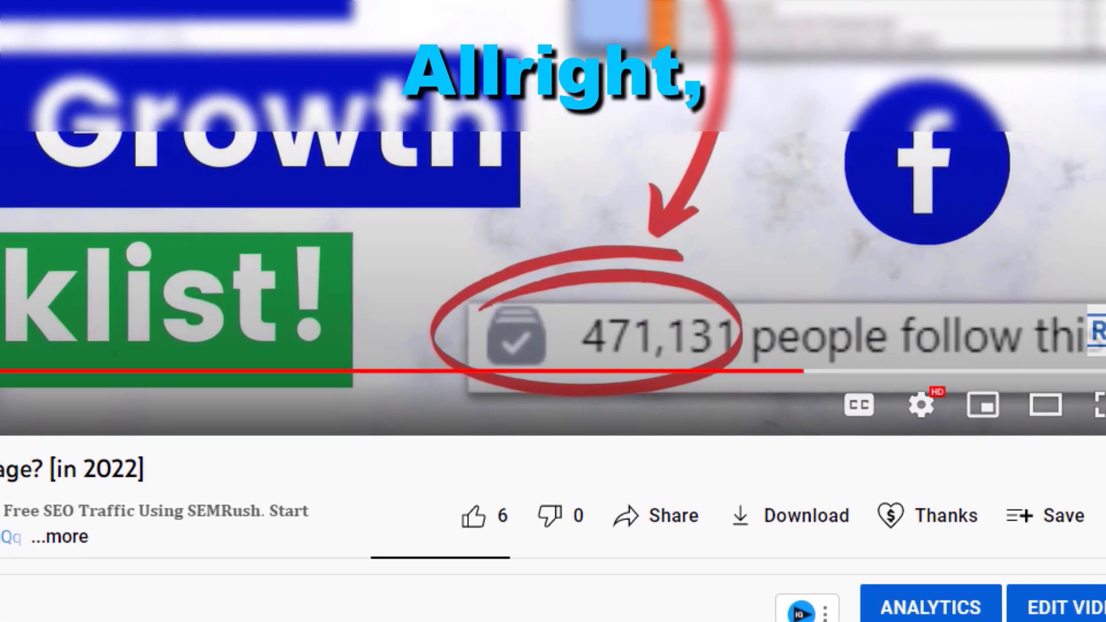
Open Super Thanks under the video and choose the $10.00 amount.
left_click(472, 515)
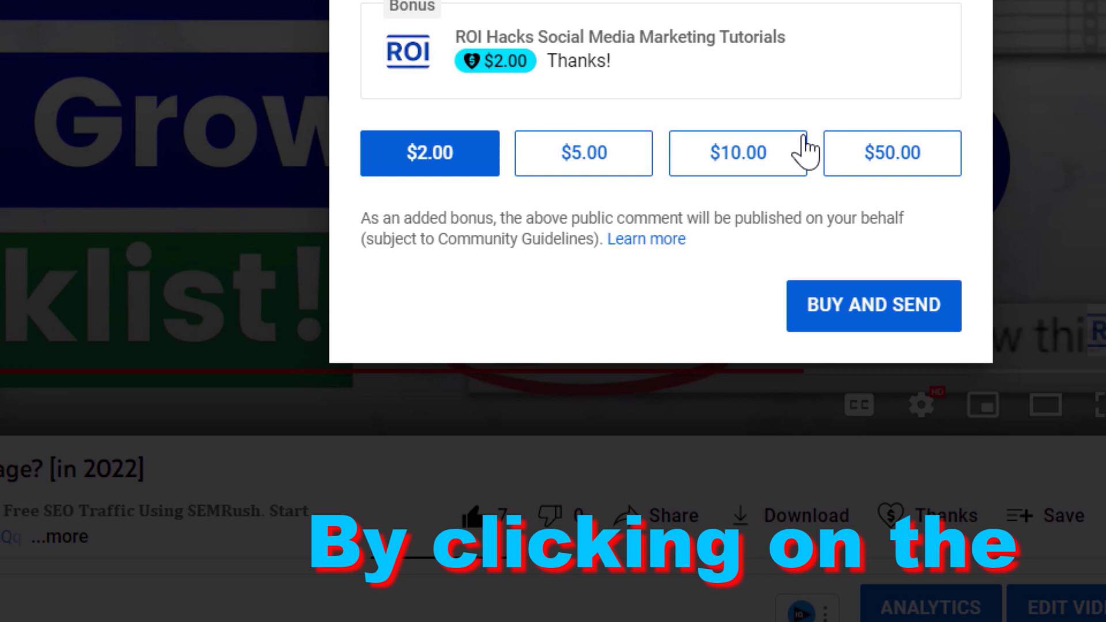
left_click(738, 153)
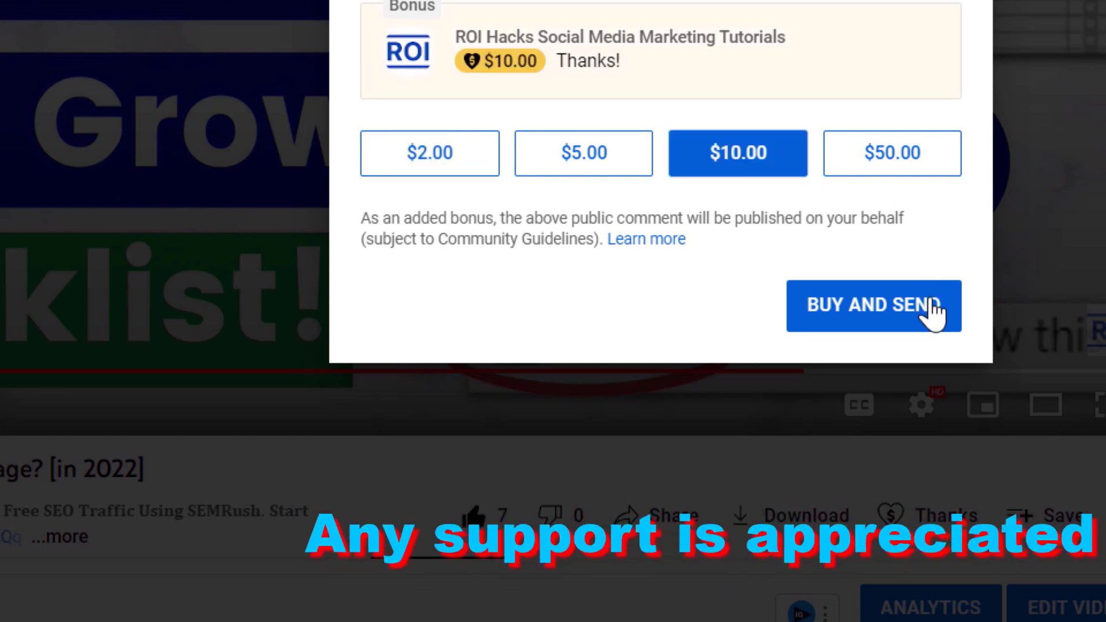